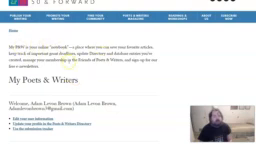
{"action": "scroll", "scroll_direction": "down", "scroll_amount": 3}
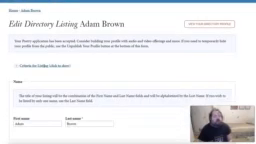
{"action": "scroll", "scroll_direction": "down", "scroll_amount": 3}
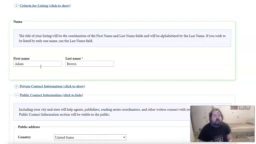
{"action": "scroll", "scroll_direction": "down", "scroll_amount": 3}
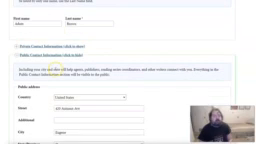
{"action": "scroll", "scroll_direction": "down", "scroll_amount": 3}
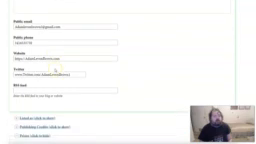
{"action": "scroll", "scroll_direction": "down", "scroll_amount": 3}
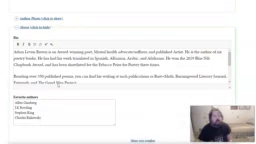
{"action": "scroll", "scroll_direction": "down", "scroll_amount": 3}
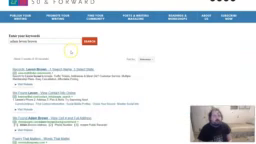
{"action": "scroll", "scroll_direction": "down", "scroll_amount": 3}
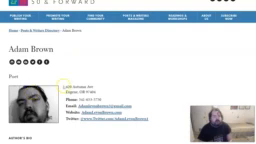
{"action": "scroll", "scroll_direction": "down", "scroll_amount": 3}
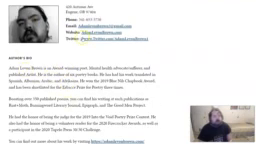
{"action": "scroll", "scroll_direction": "down", "scroll_amount": 3}
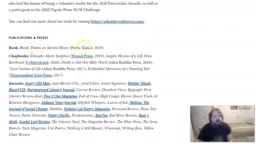
{"action": "scroll", "scroll_direction": "down", "scroll_amount": 3}
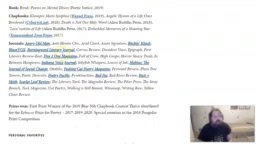
{"action": "scroll", "scroll_direction": "down", "scroll_amount": 3}
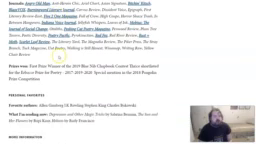
{"action": "scroll", "scroll_direction": "down", "scroll_amount": 3}
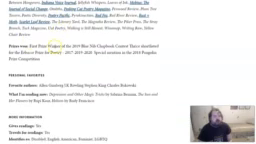
{"action": "scroll", "scroll_direction": "down", "scroll_amount": 3}
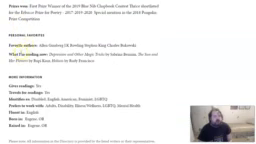
{"action": "scroll", "scroll_direction": "down", "scroll_amount": 3}
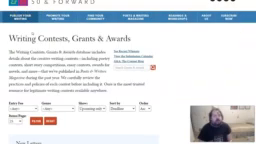
{"action": "scroll", "scroll_direction": "down", "scroll_amount": 3}
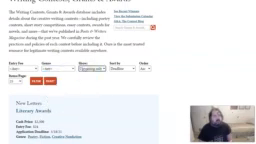
{"action": "scroll", "scroll_direction": "up", "scroll_amount": 3}
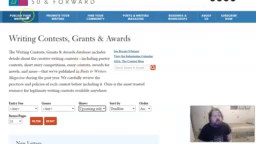